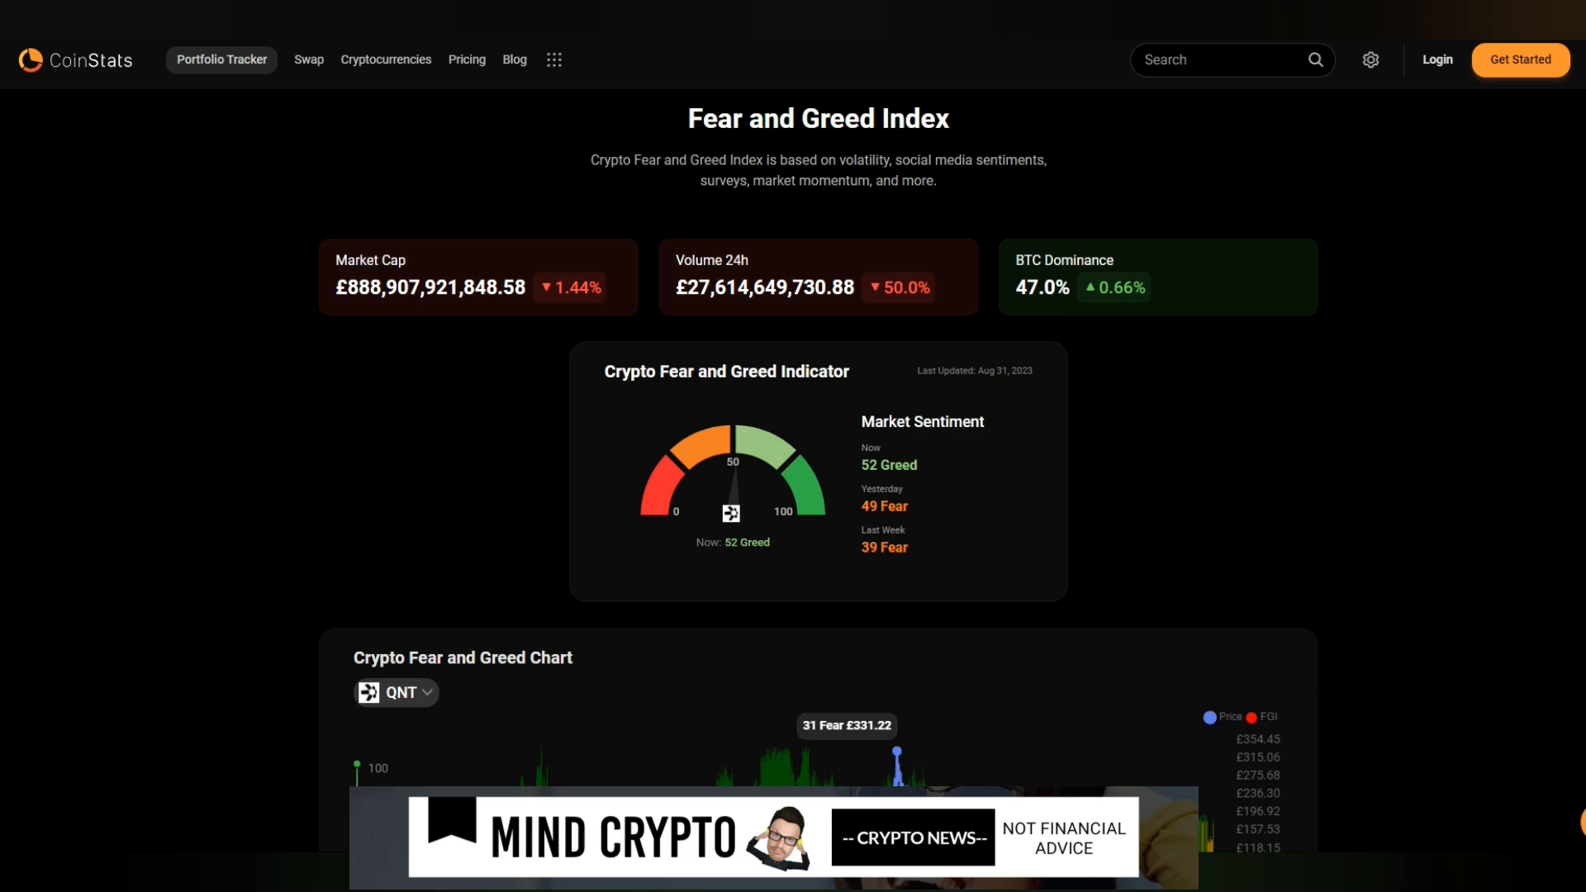
# Scroll down the X feed to reach House of Chimera's SATP overview post
pyautogui.scroll(-3)
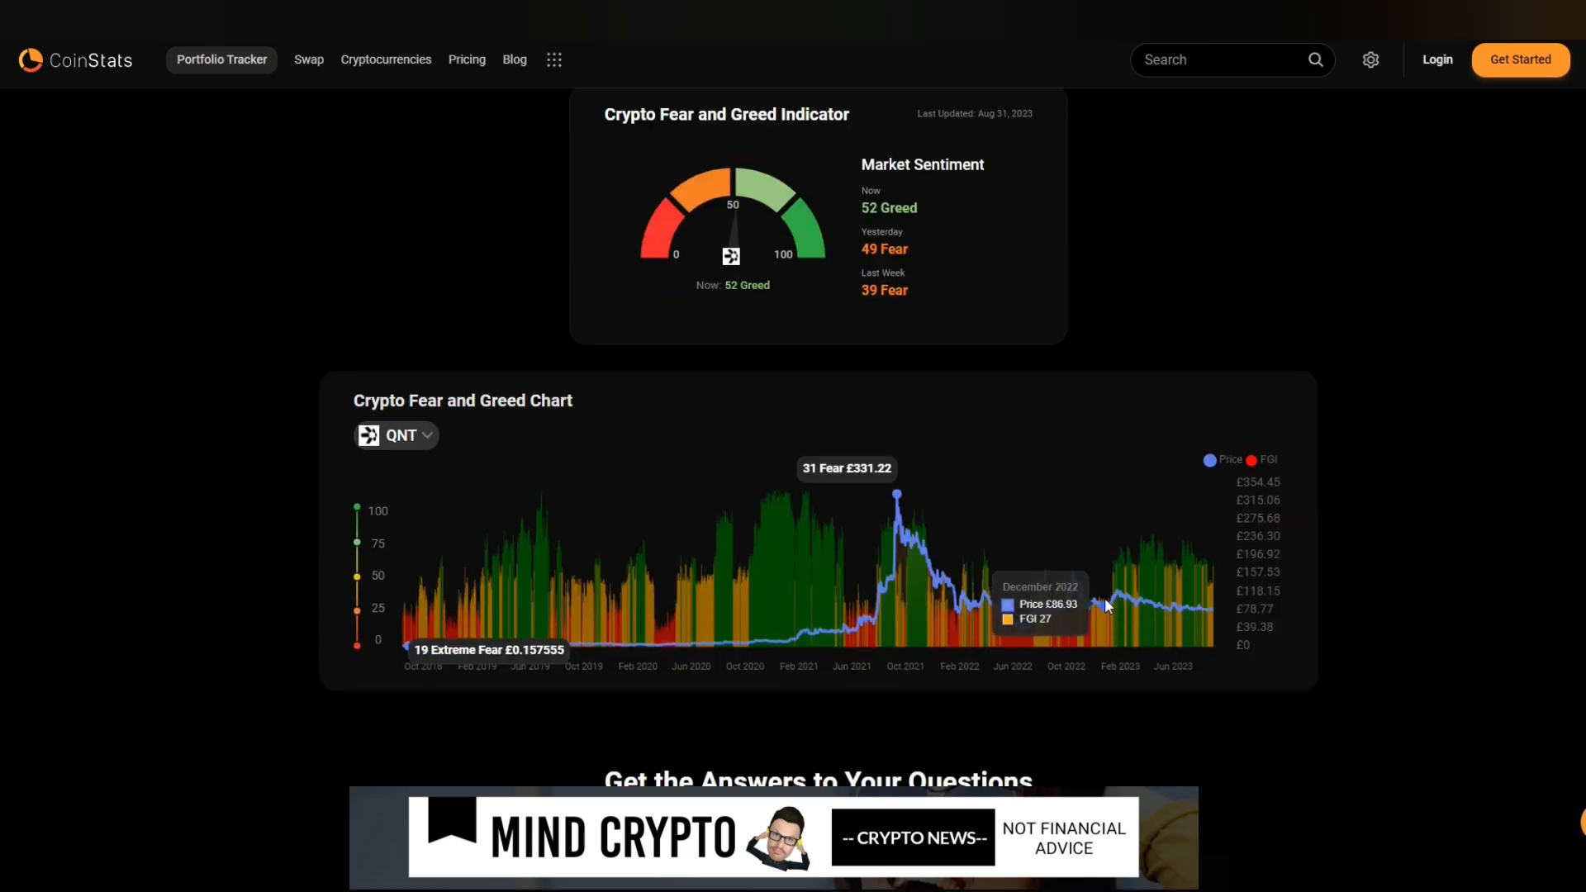
pyautogui.moveTo(1400, 570)
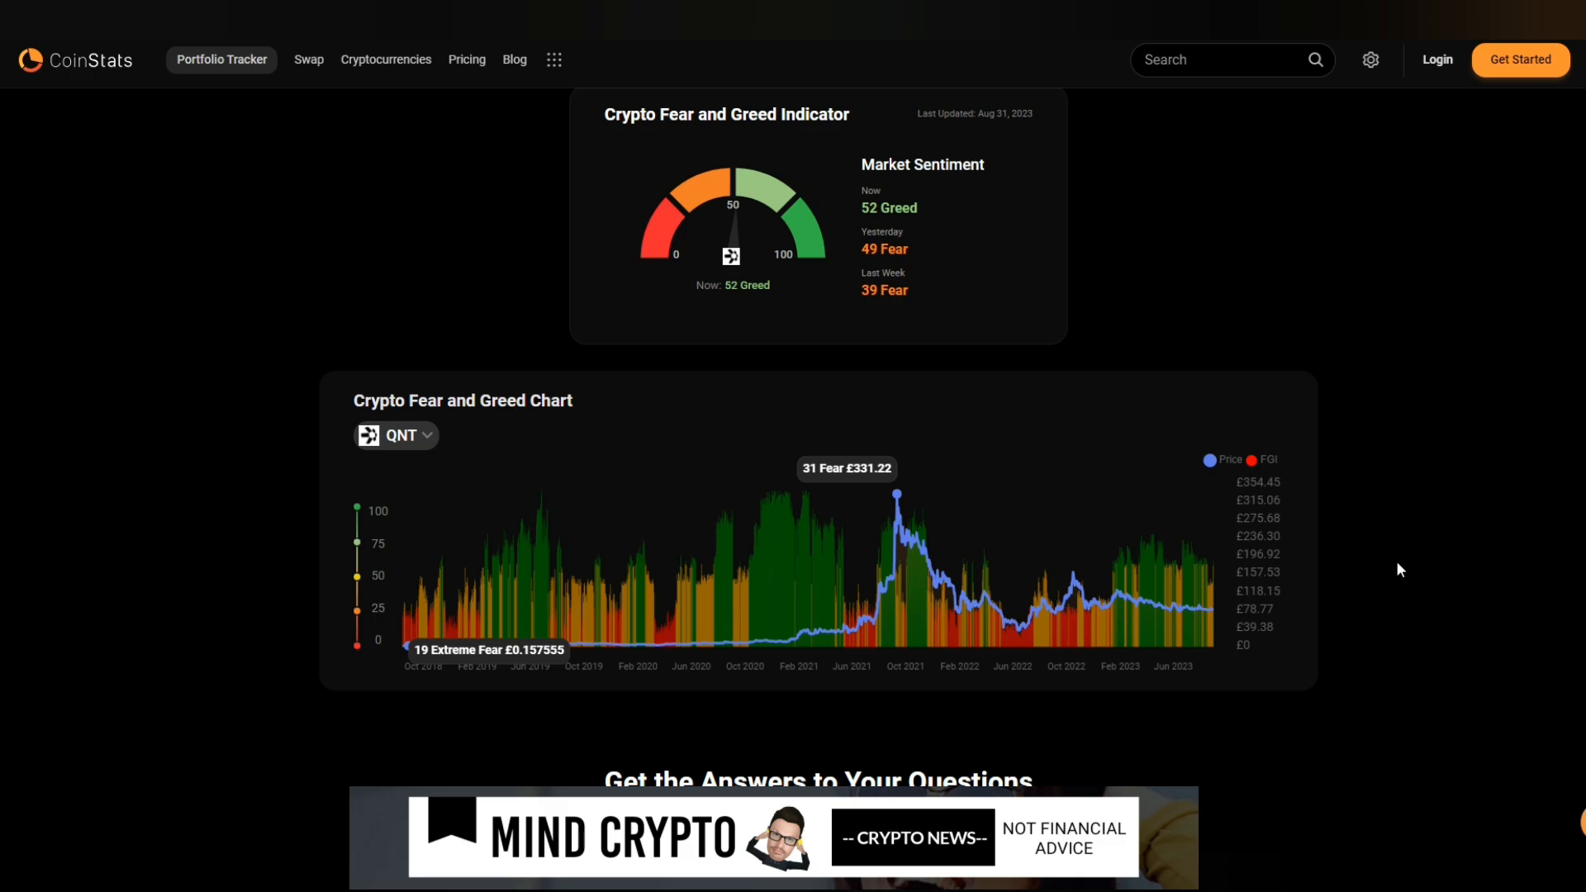
pyautogui.moveTo(1421, 432)
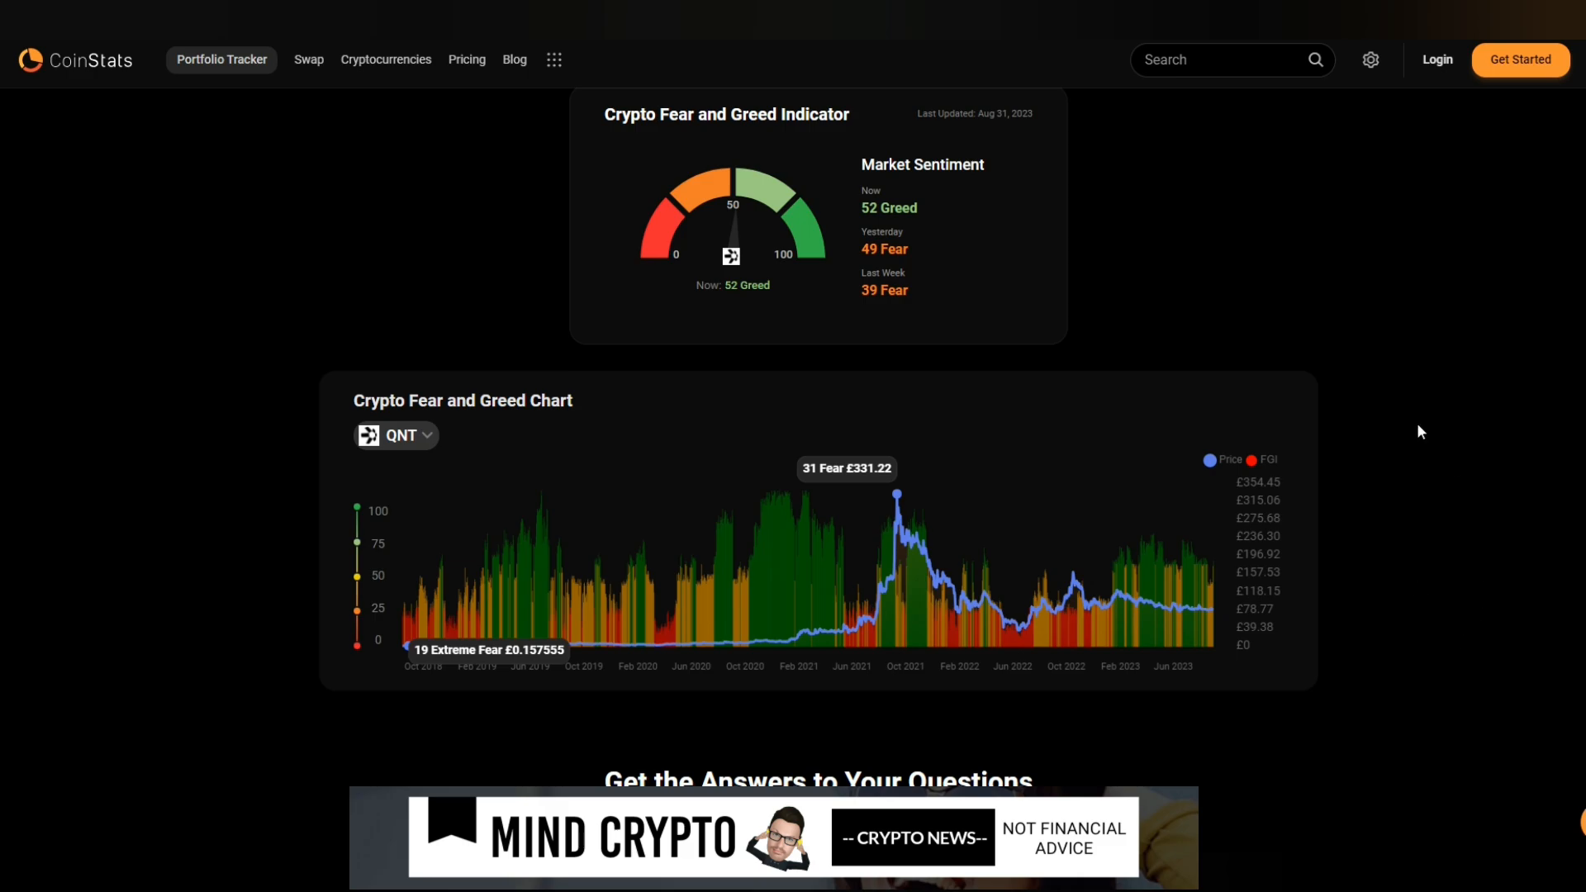
pyautogui.moveTo(1193, 253)
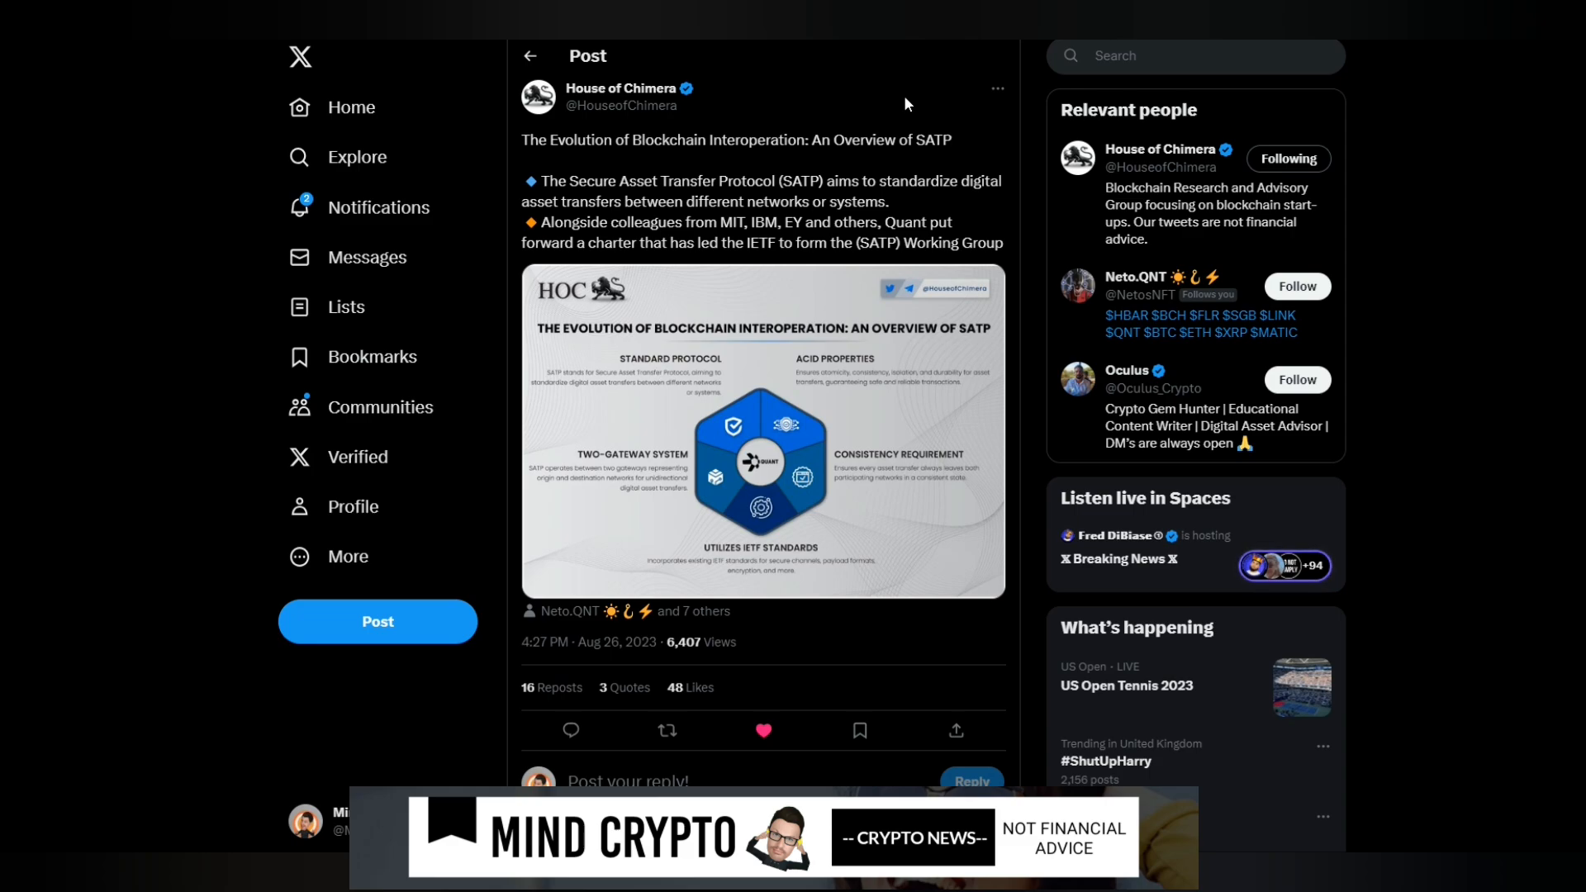
# View the SATP overview infographic full-size in the media viewer
pyautogui.click(762, 429)
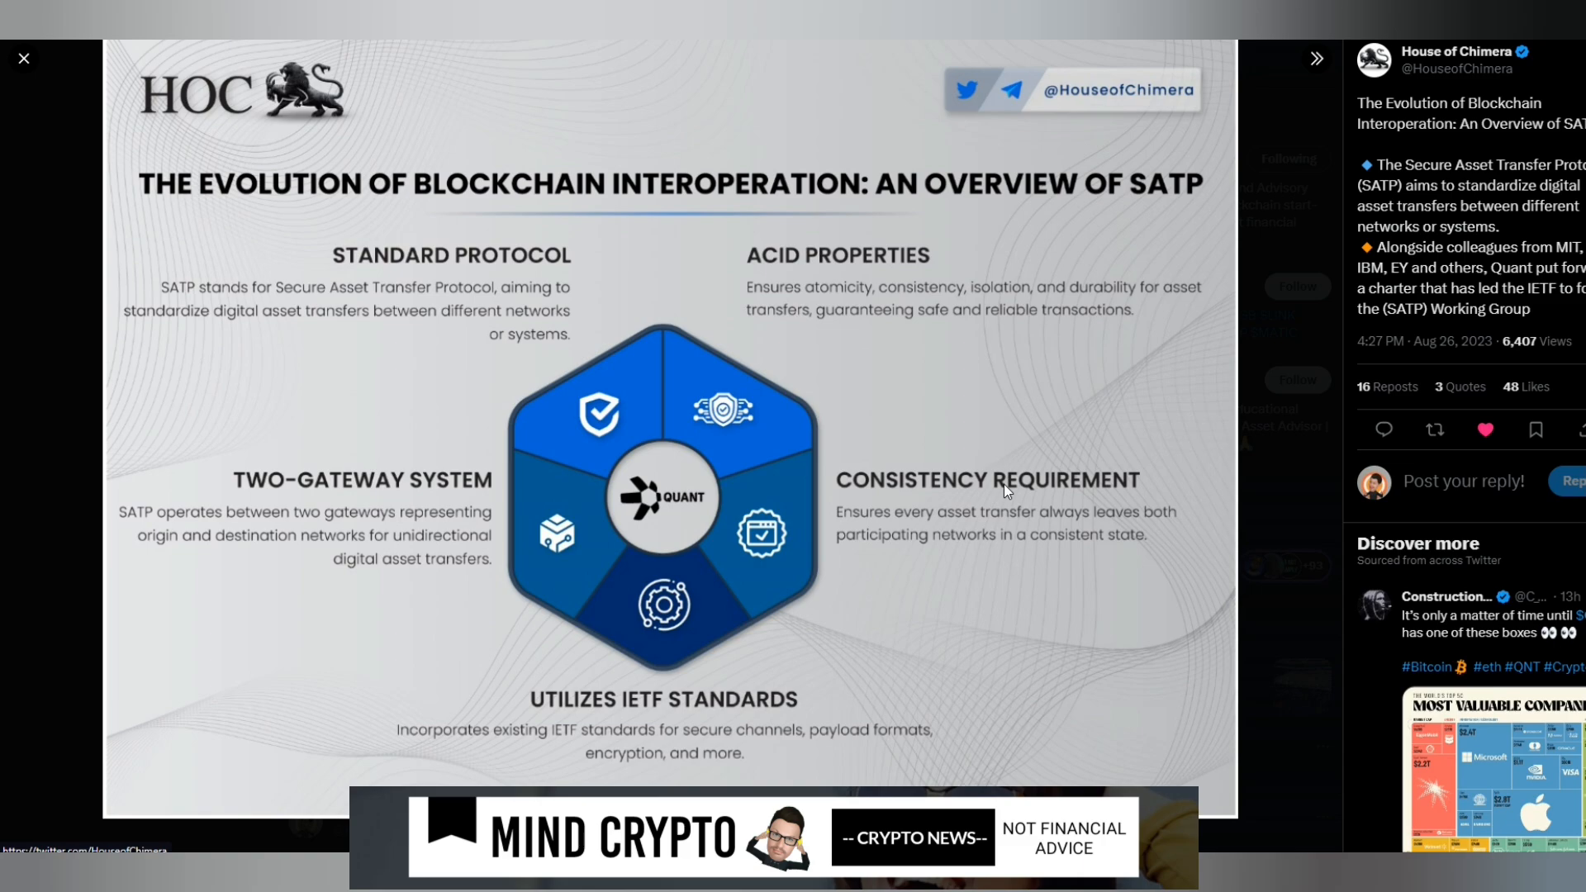
pyautogui.moveTo(933, 400)
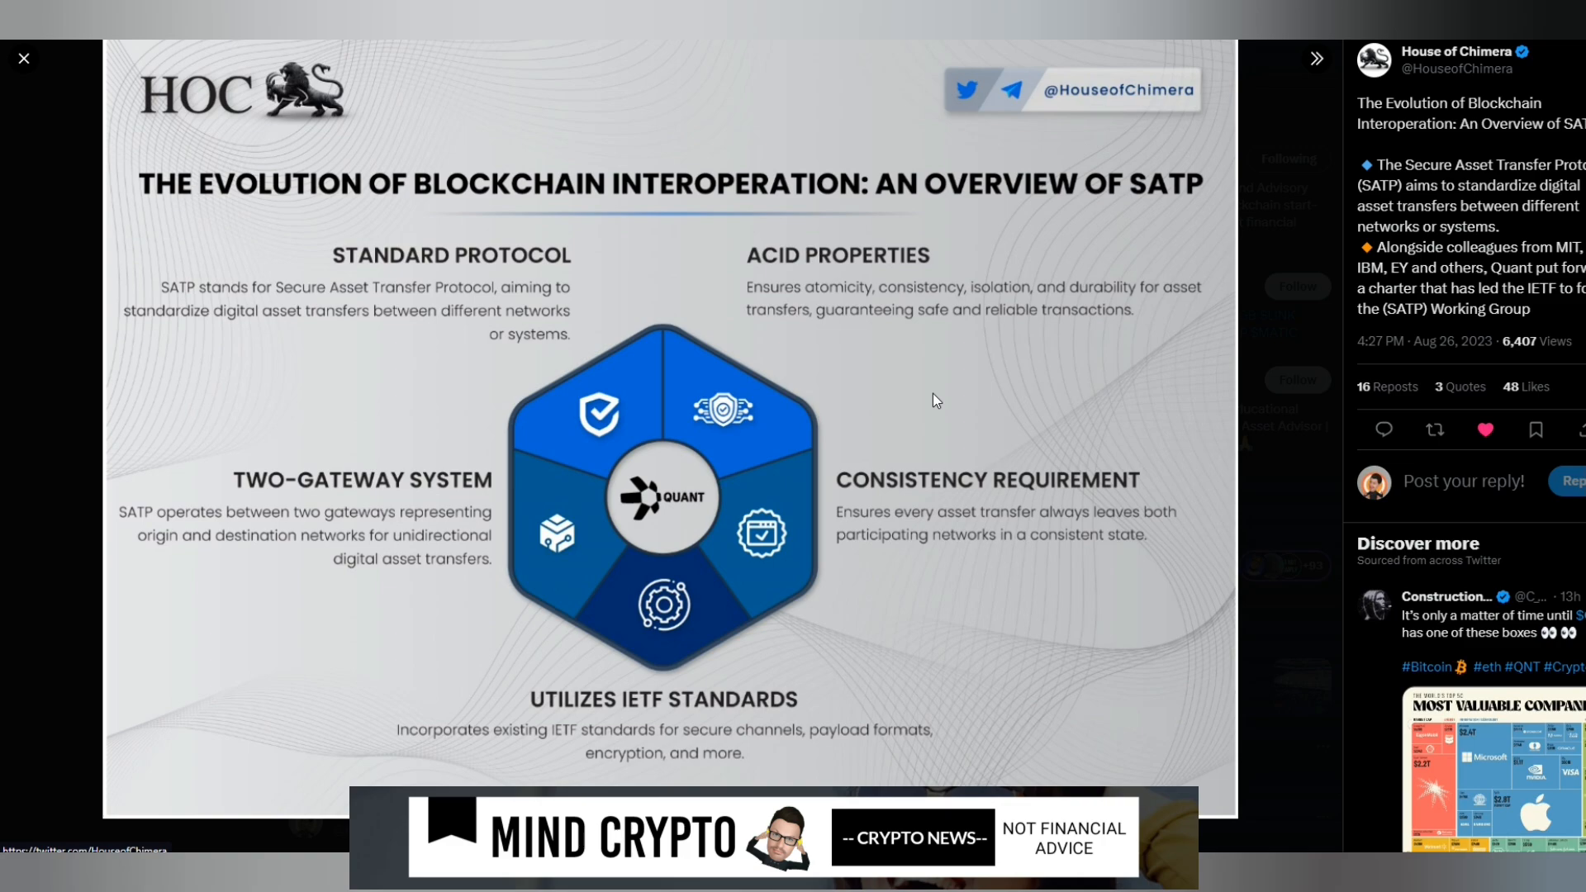
pyautogui.moveTo(920, 369)
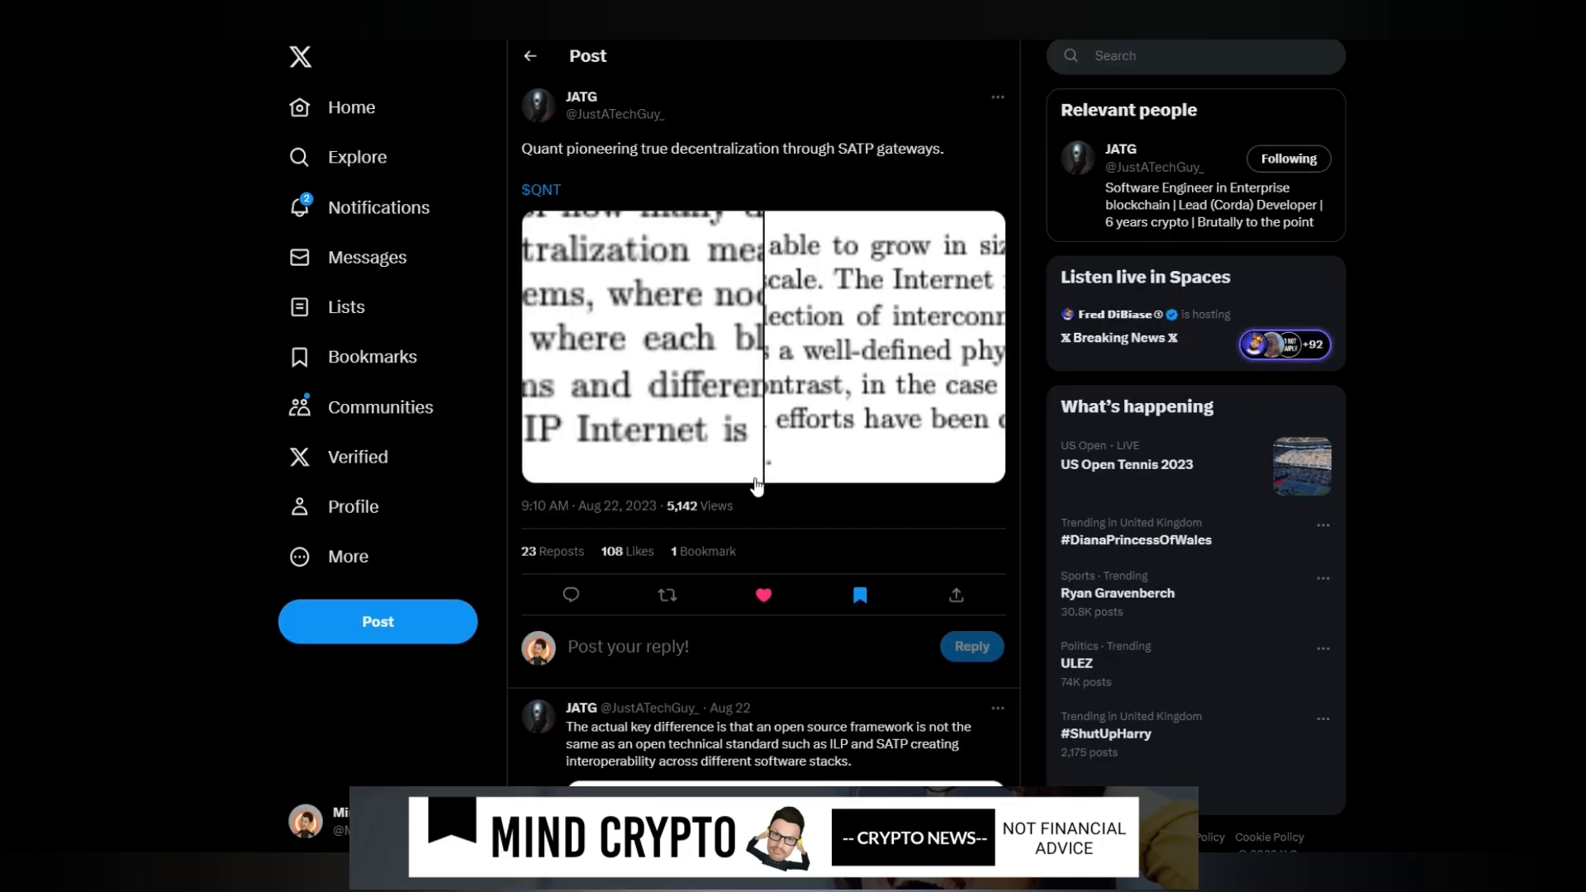
pyautogui.moveTo(817, 390)
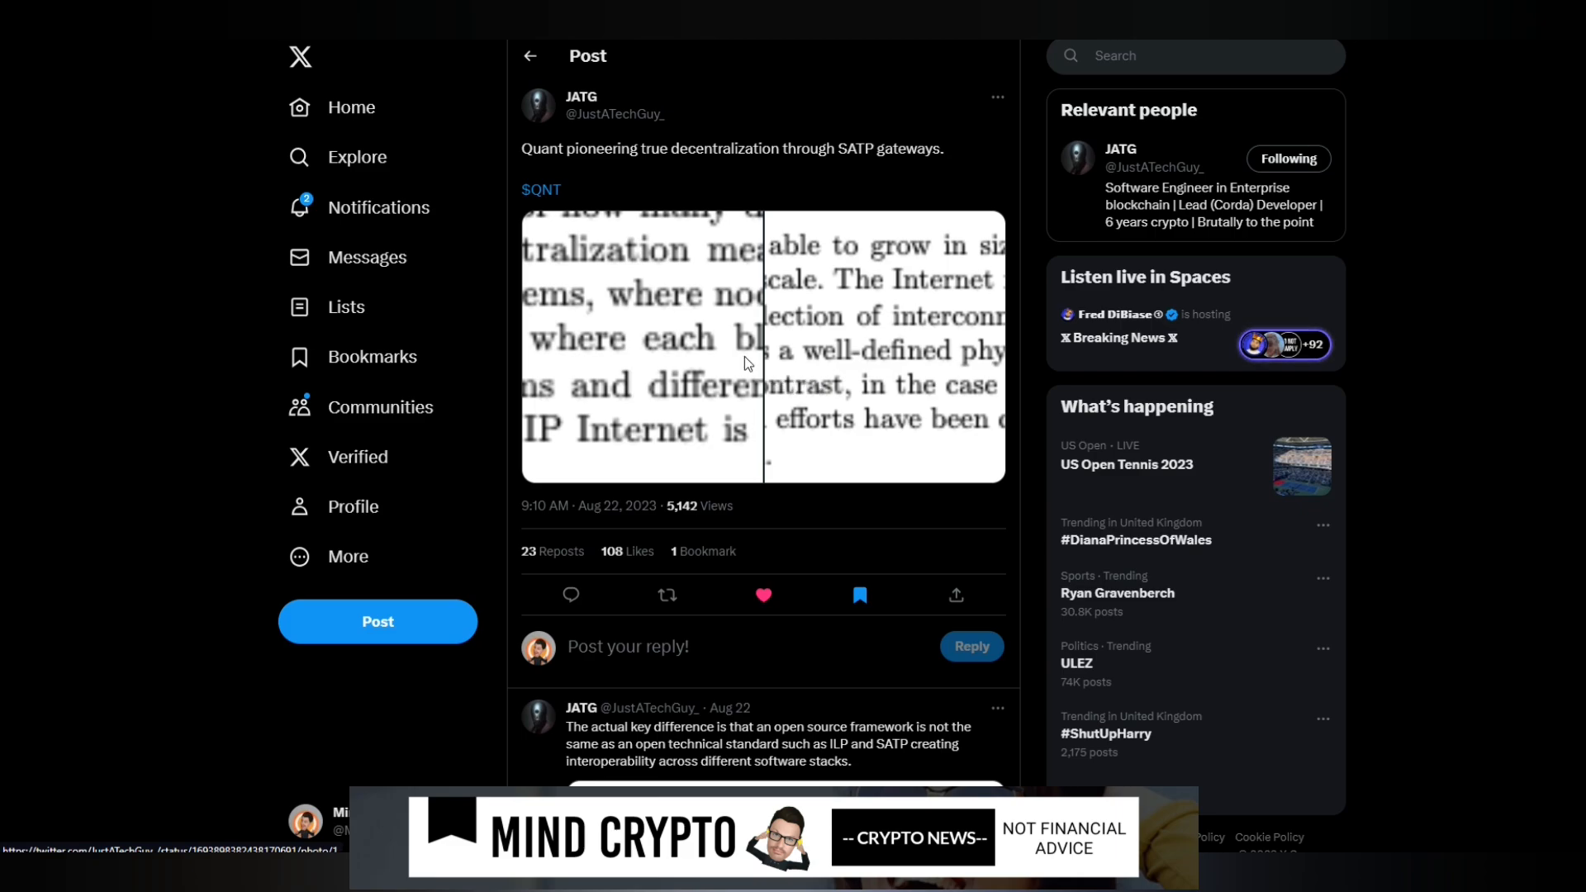
# View the text-excerpt image attached to the JATG SATP gateways post full-size
pyautogui.click(763, 345)
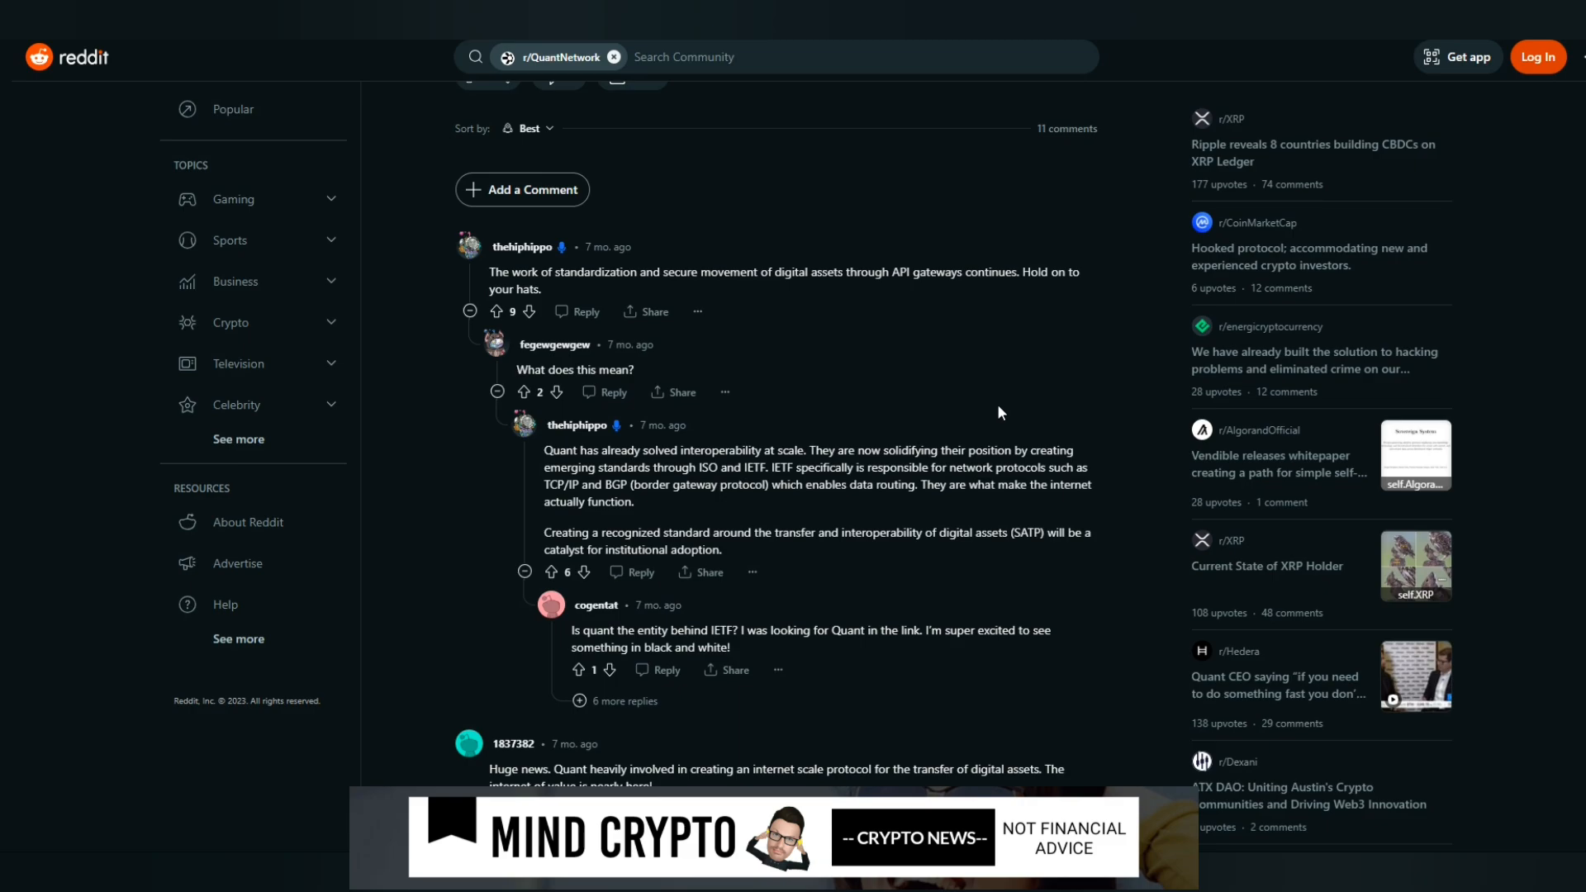
# Scroll up to the r/QuantNetwork thread title announcing SATP as an official IETF working group
pyautogui.scroll(3)
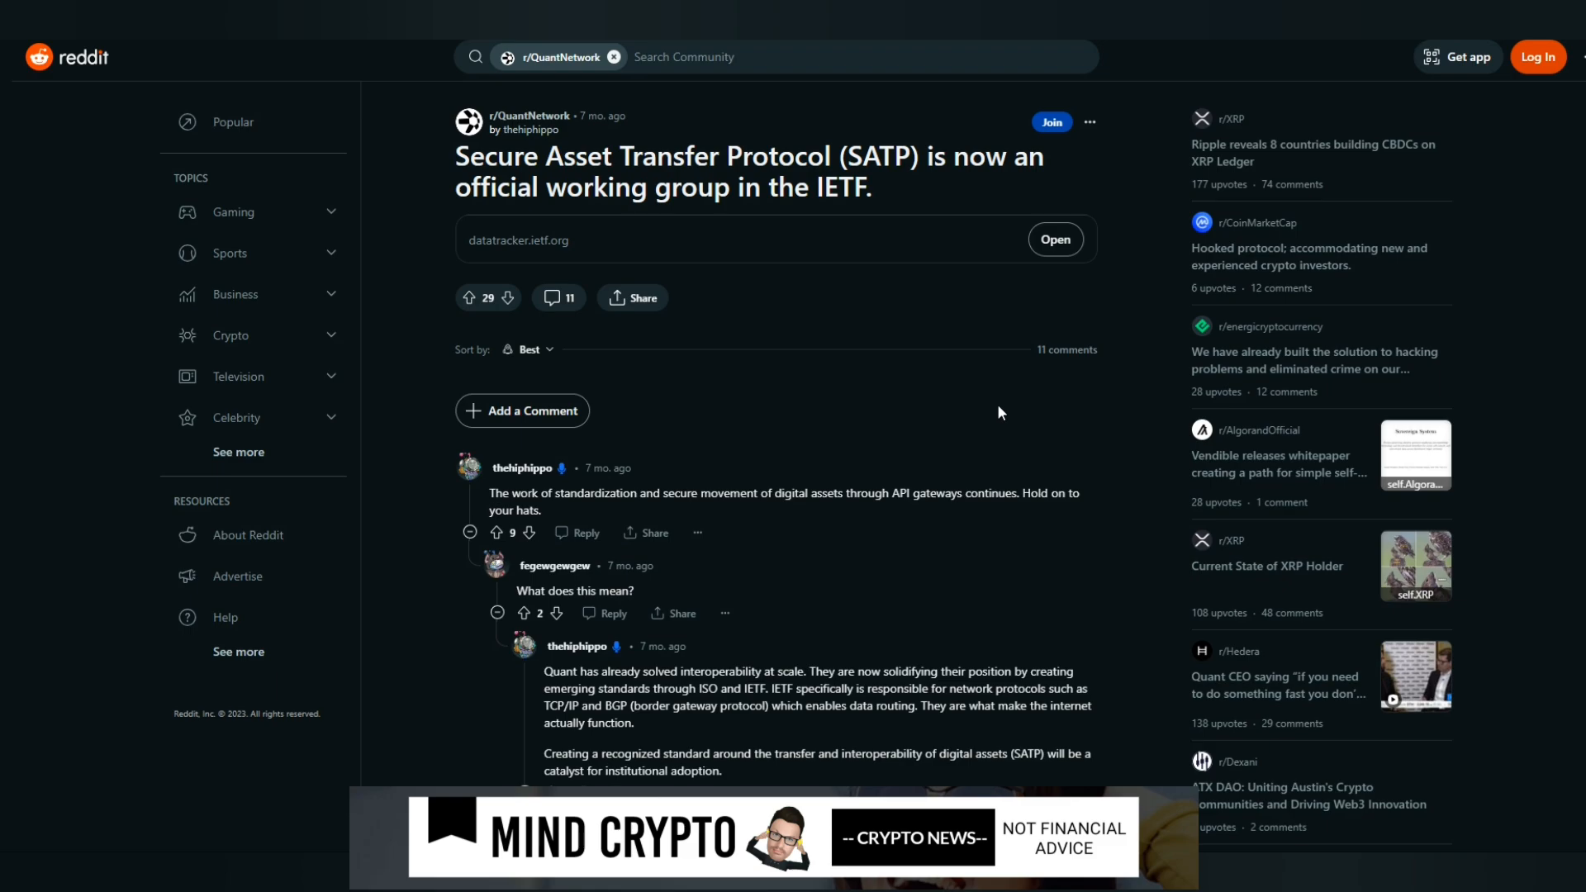
pyautogui.moveTo(995, 422)
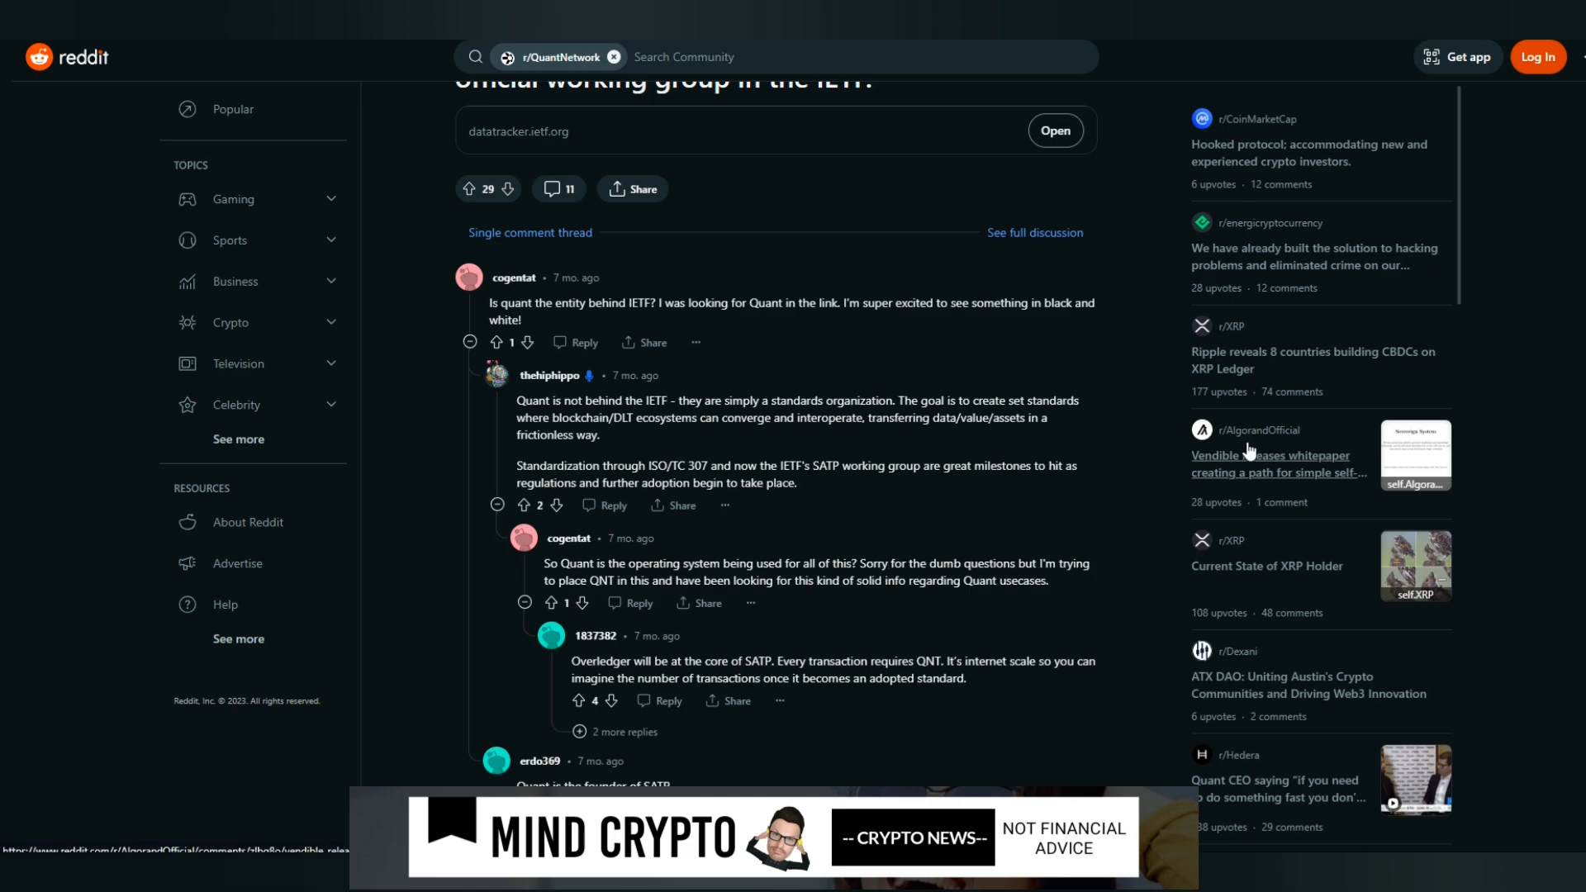
pyautogui.moveTo(1151, 456)
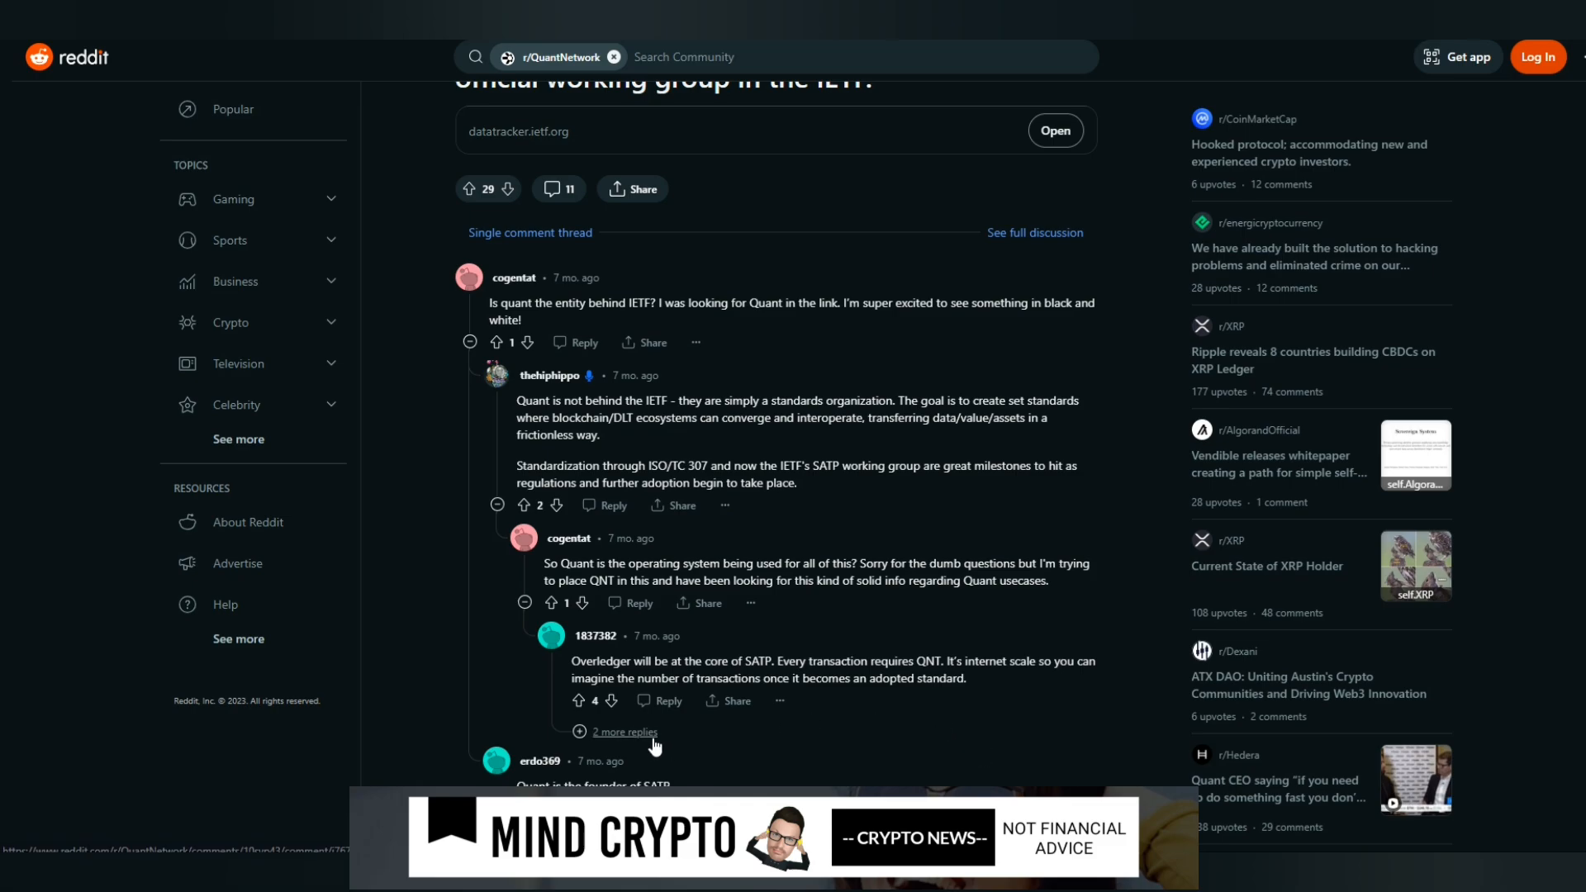
# Show the 2 more replies under the comment that Overledger will be at SATP's core
pyautogui.click(624, 732)
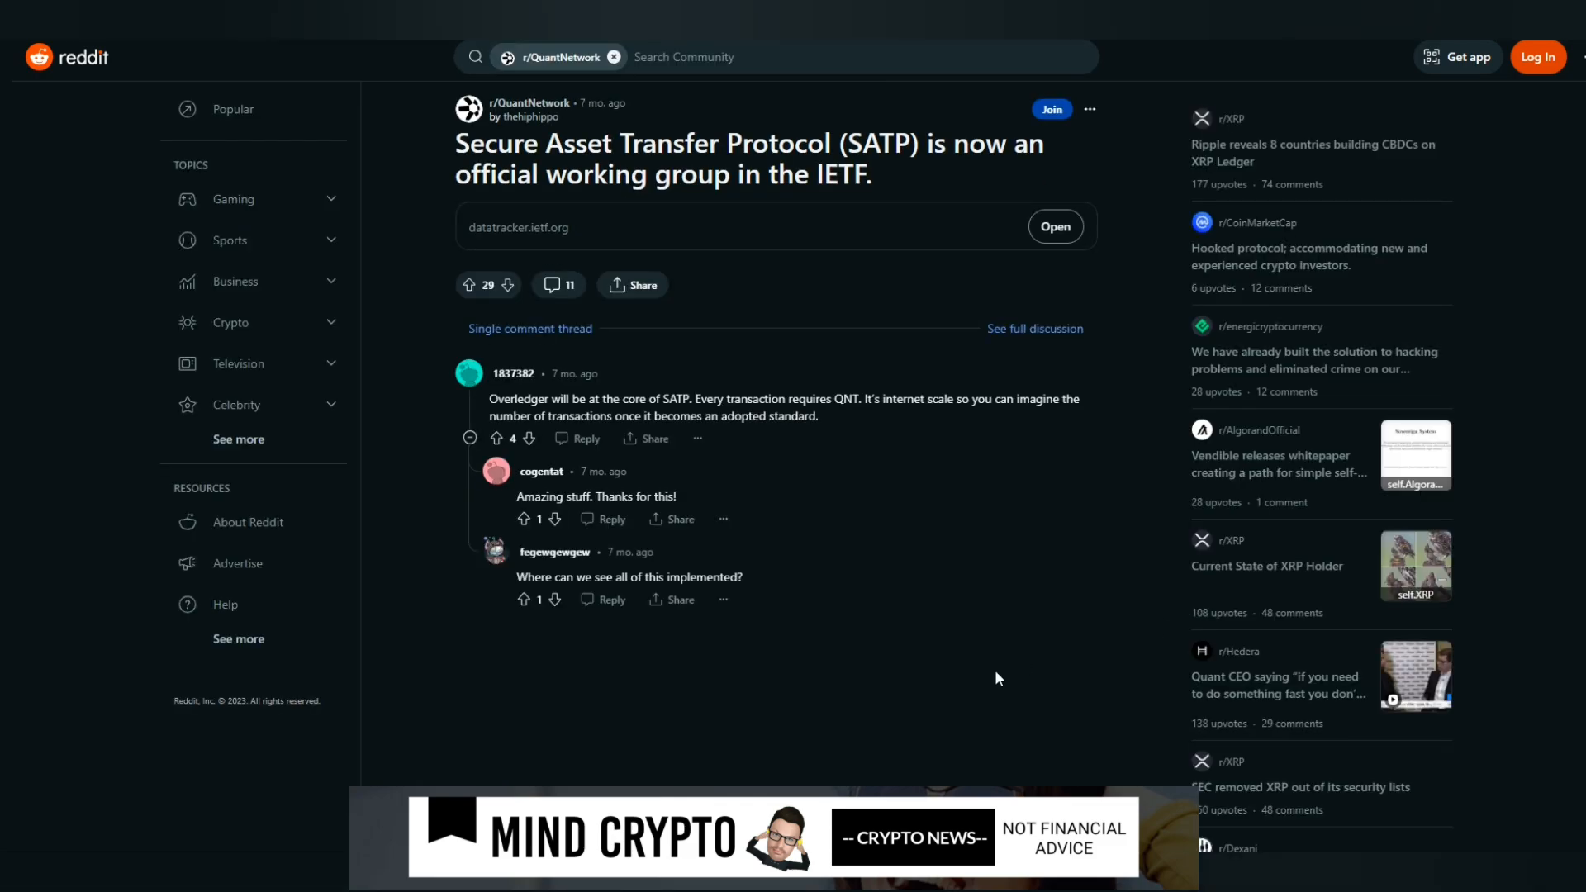